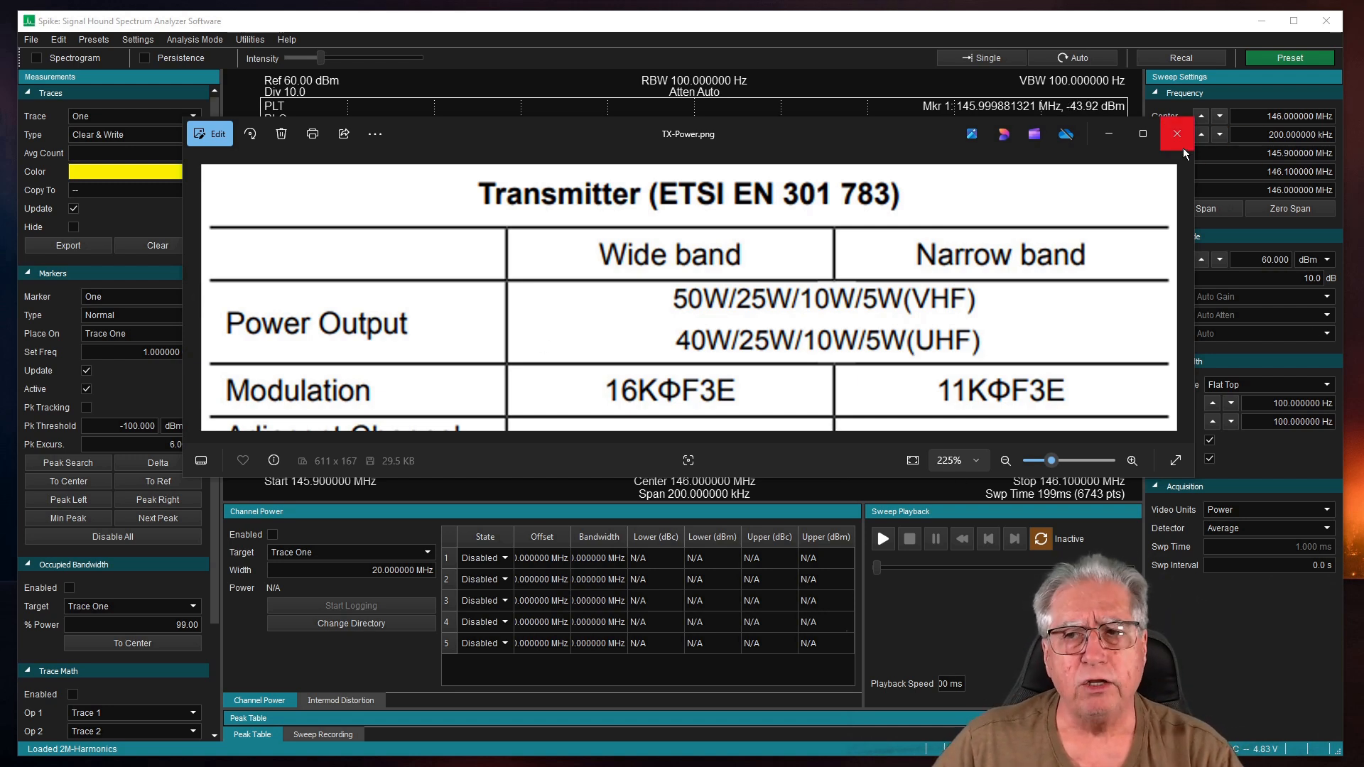
mouse_move(1176, 134)
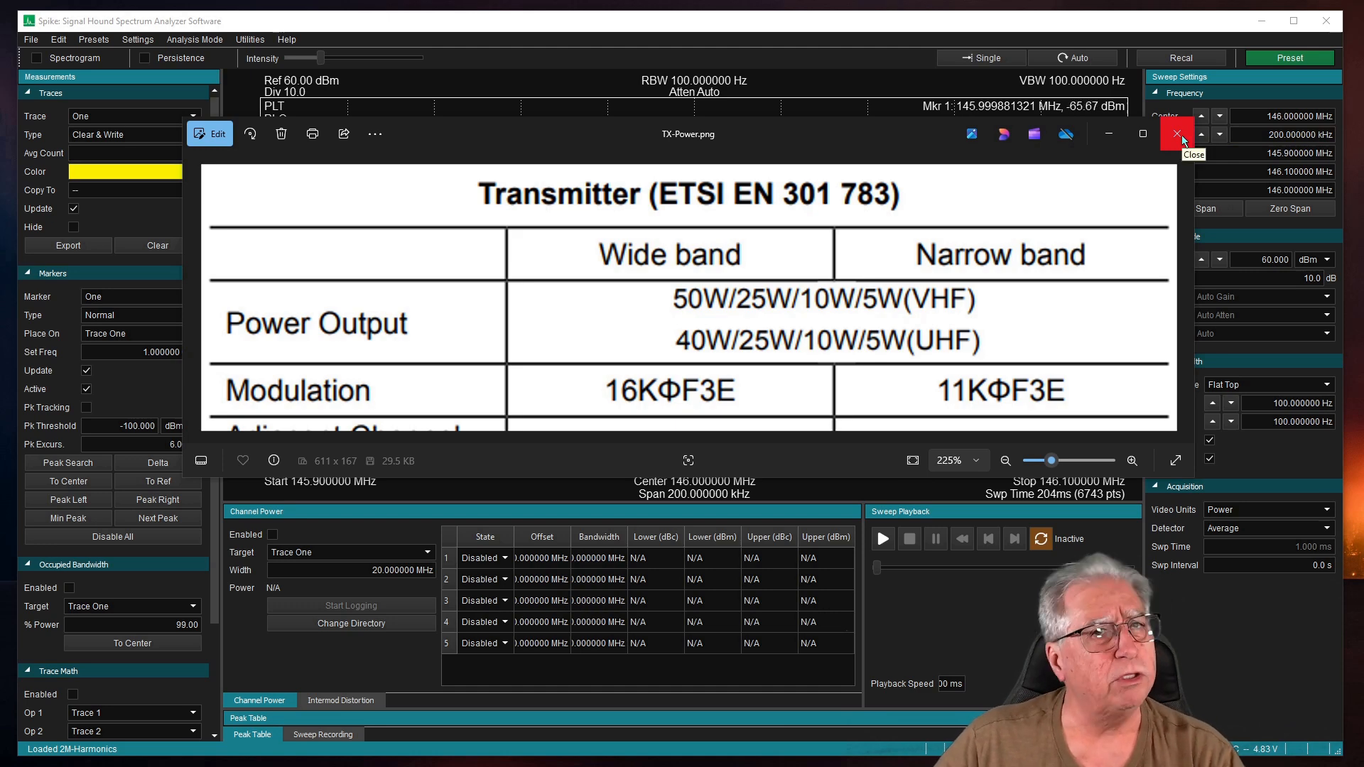
Close the TX-Power.png specification image to return to the Spike analyzer.
click(1177, 133)
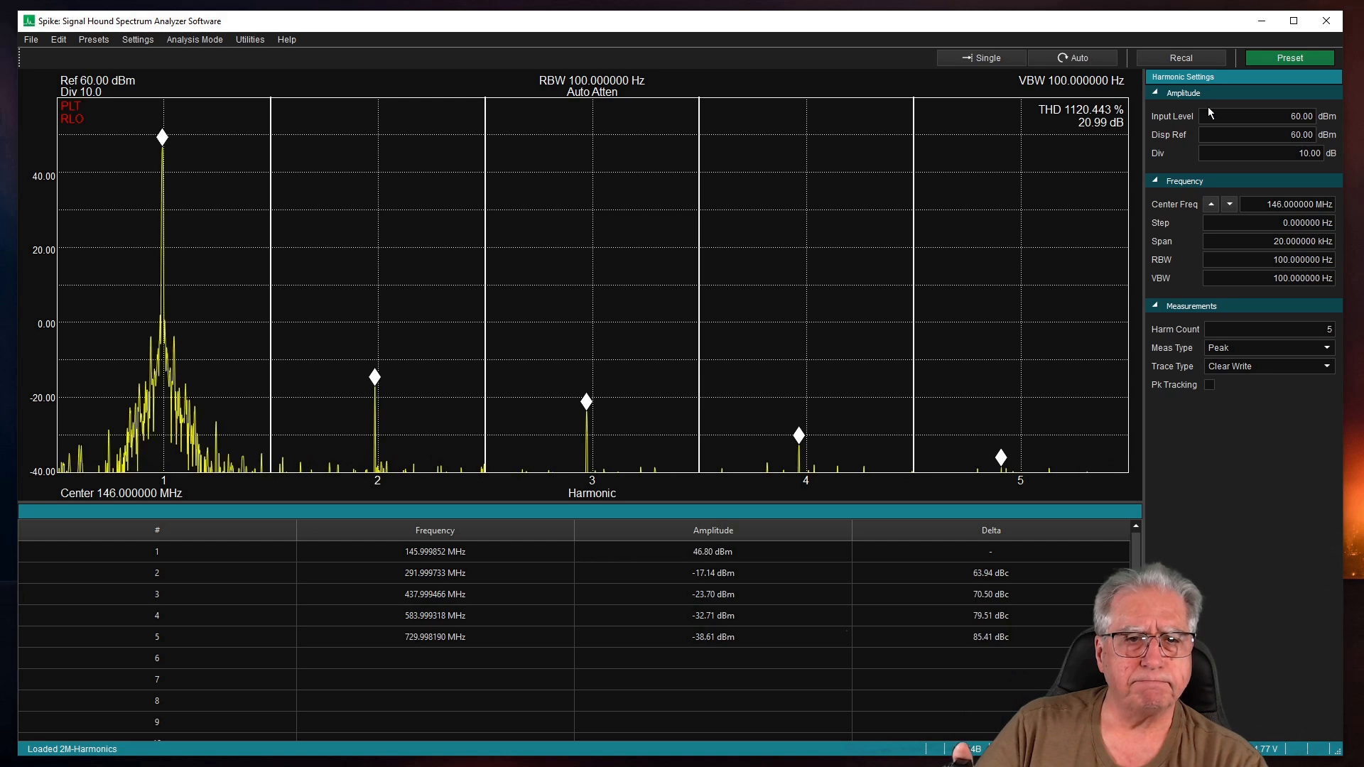
Run a Single harmonics sweep of the 146 MHz carrier, yielding THD 0.095% (−60.40 dB).
click(981, 57)
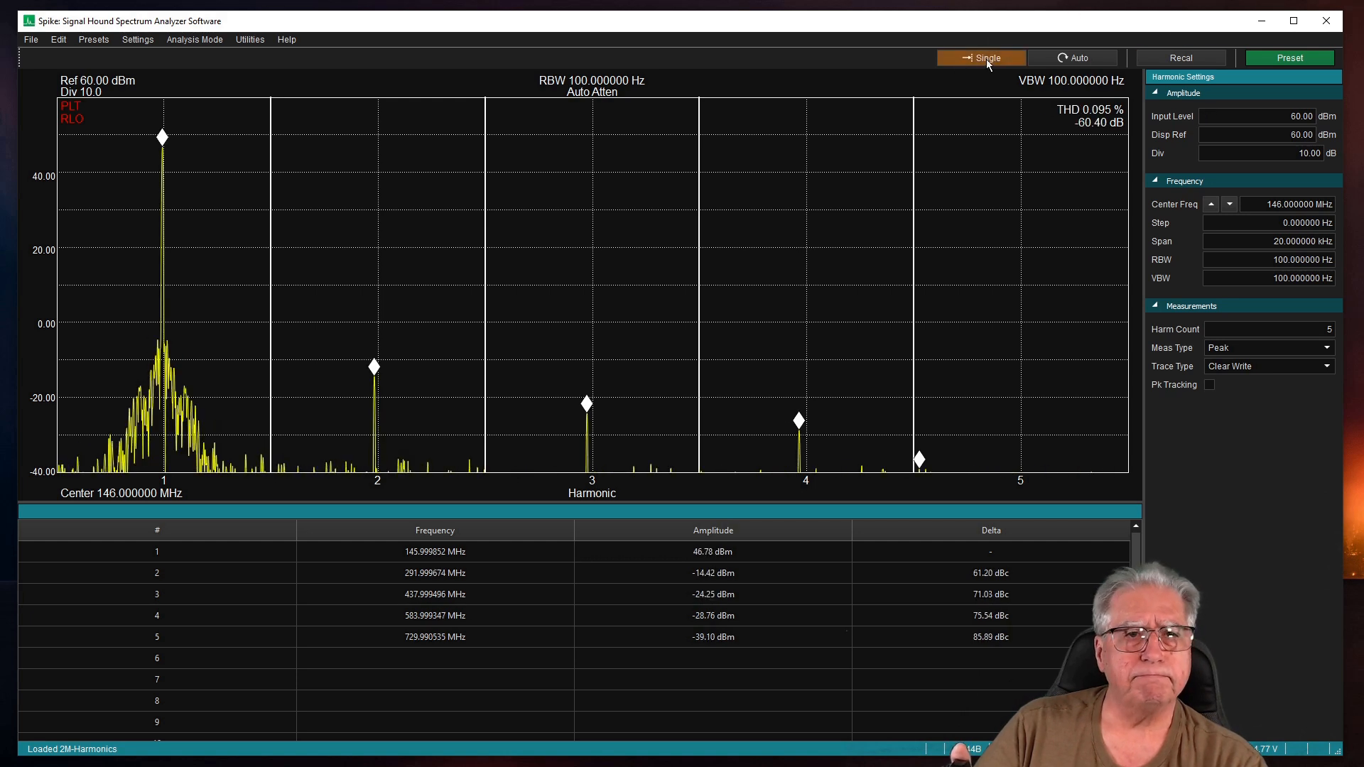